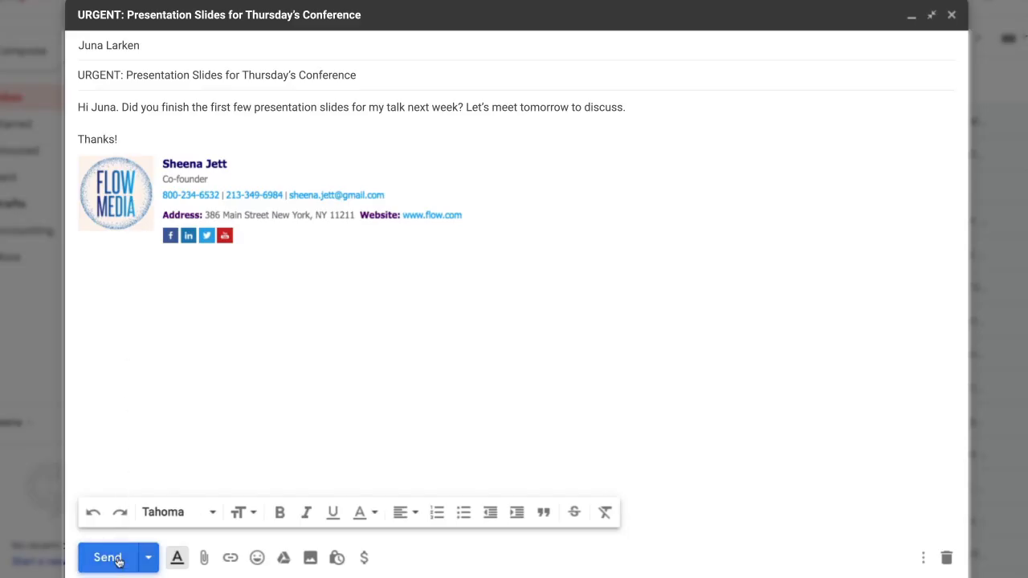
# - Send the URGENT presentation slides email with its plain, unstyled subject
pyautogui.click(108, 557)
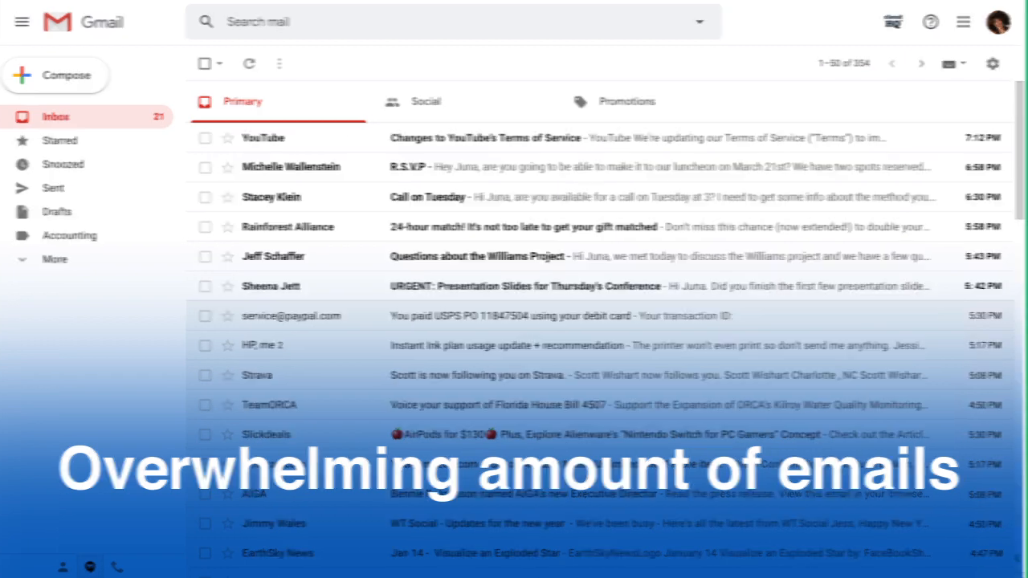
# - Apply the underlined style to 'Meeting Rescheduled' in the draft's subject line
pyautogui.click(54, 75)
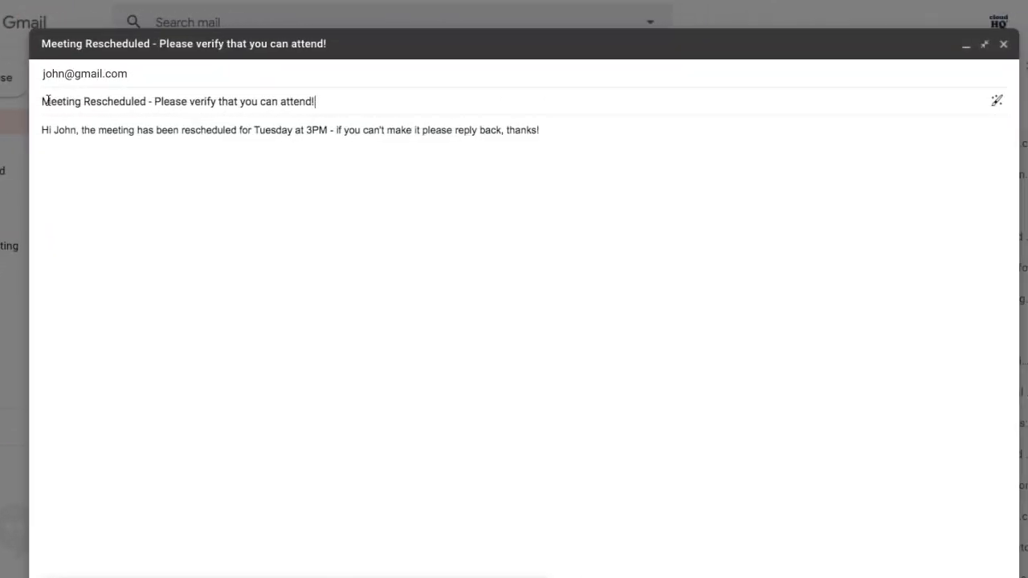
pyautogui.doubleClick(93, 101)
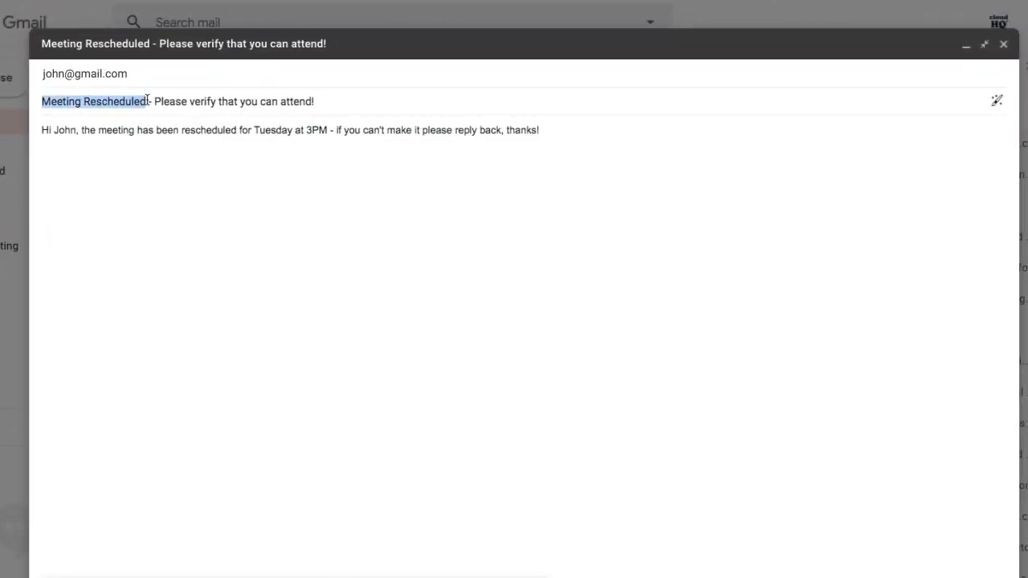
pyautogui.click(997, 101)
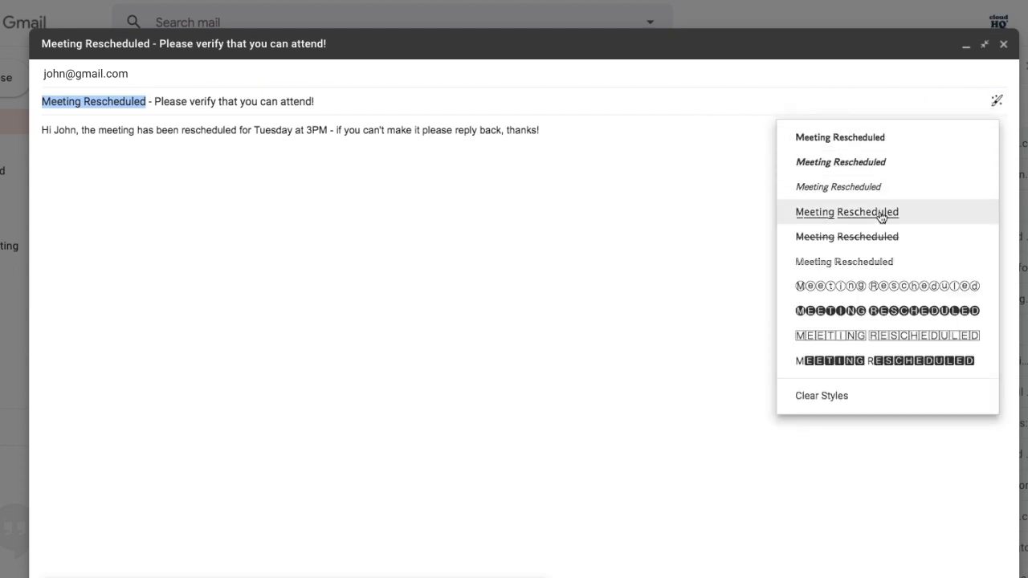
pyautogui.click(846, 211)
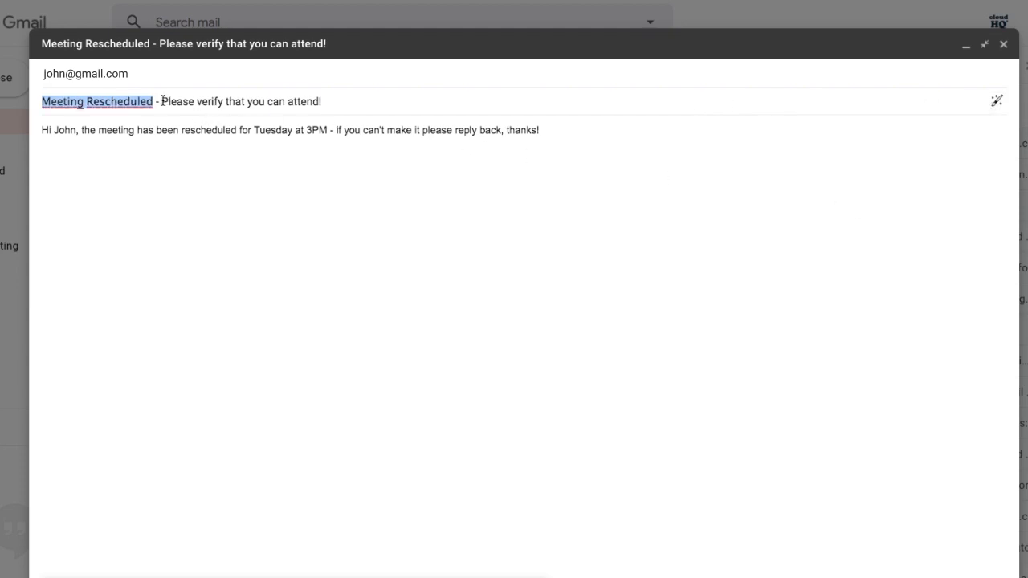
pyautogui.click(996, 100)
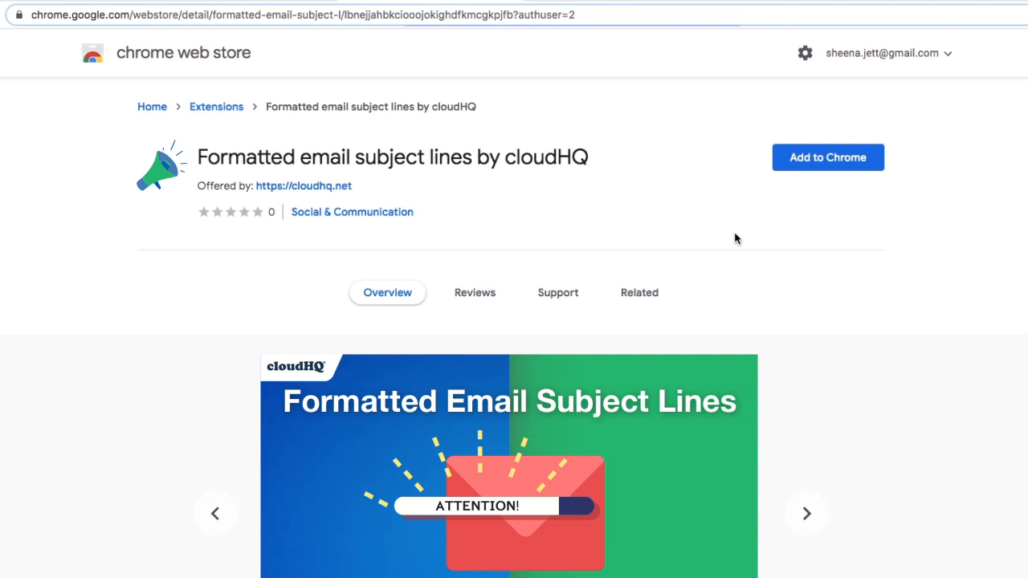
# - Install the cloudHQ 'Formatted email subject lines' extension in Chrome
pyautogui.click(827, 157)
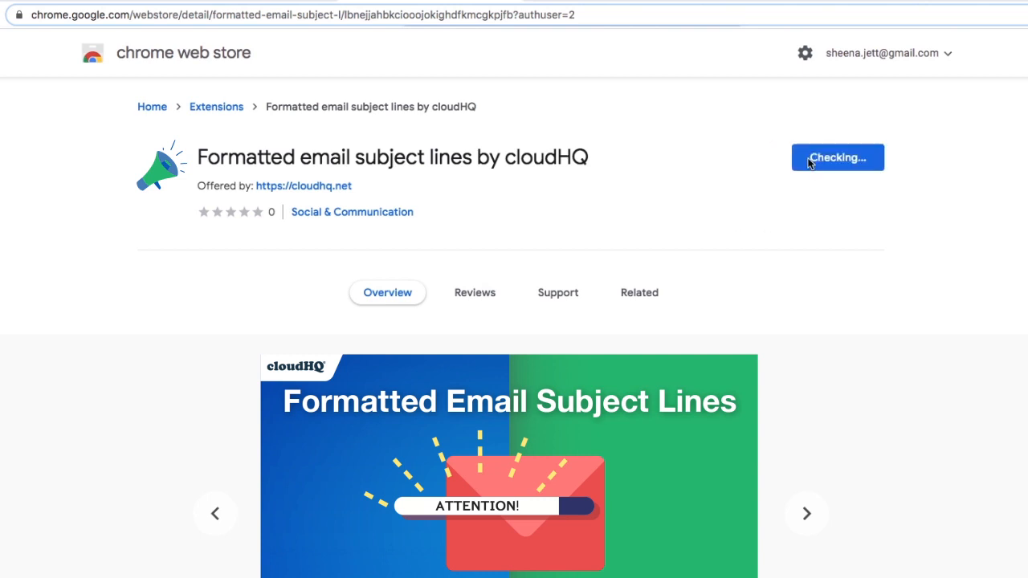
pyautogui.click(837, 157)
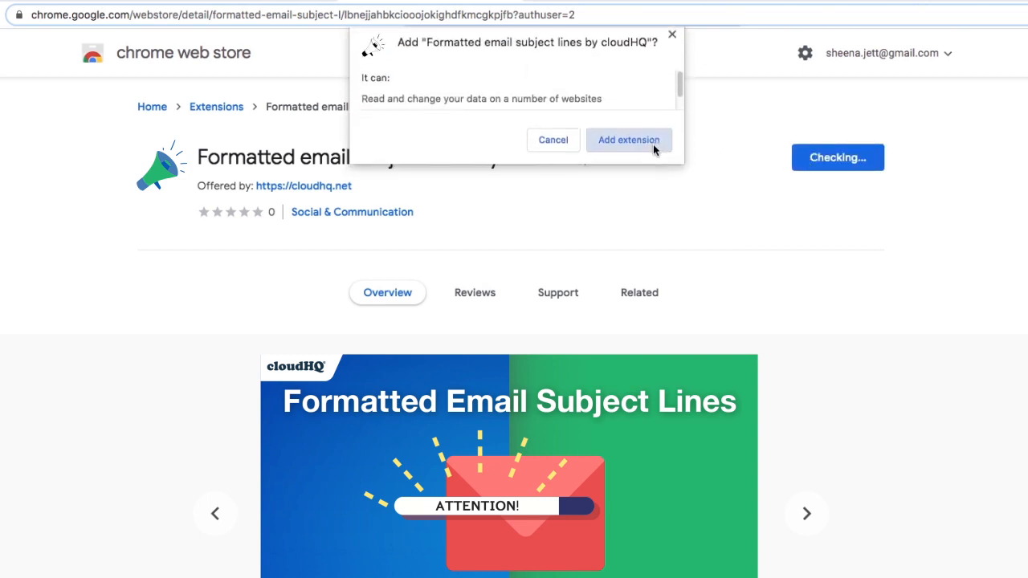
pyautogui.click(629, 140)
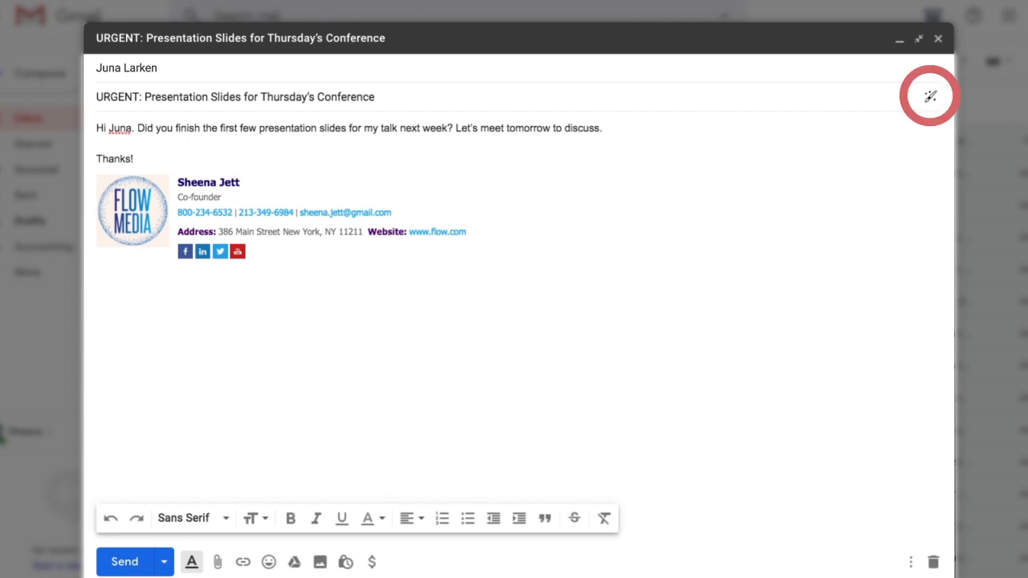
# - Style the subject with boxed 'URGENT' and bold-italic remainder, then send the slides email
pyautogui.click(929, 96)
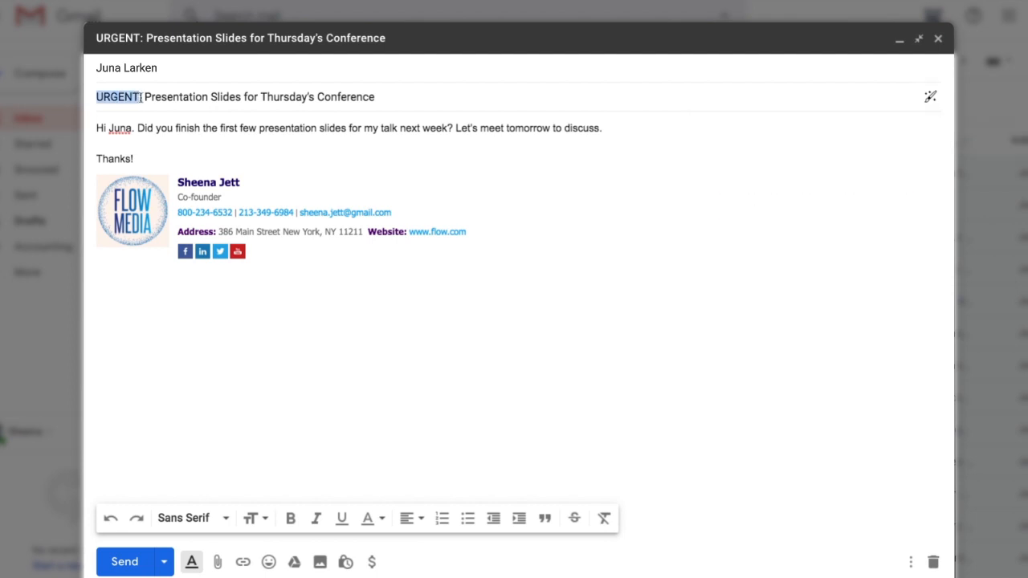
pyautogui.click(930, 96)
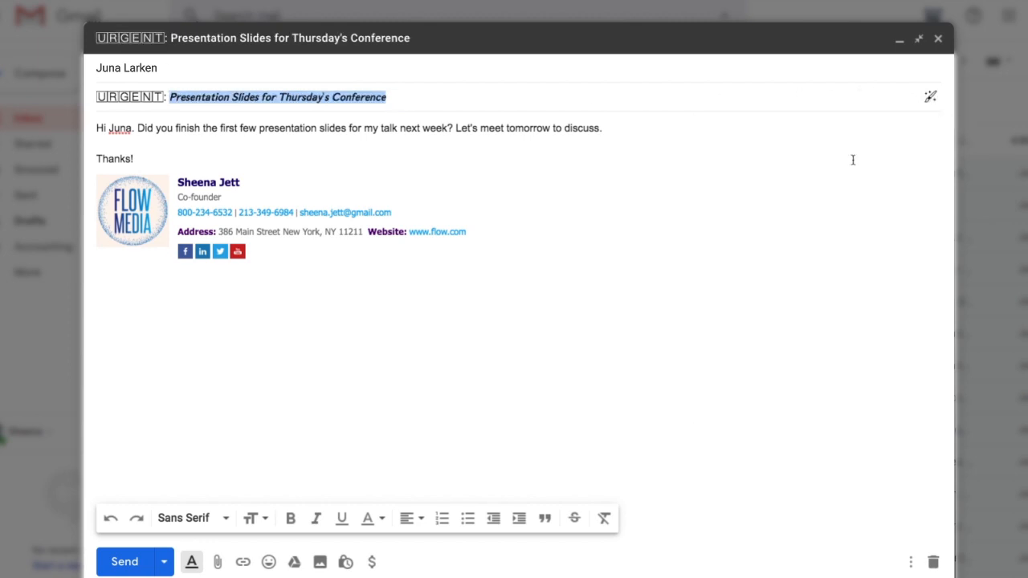
pyautogui.click(183, 517)
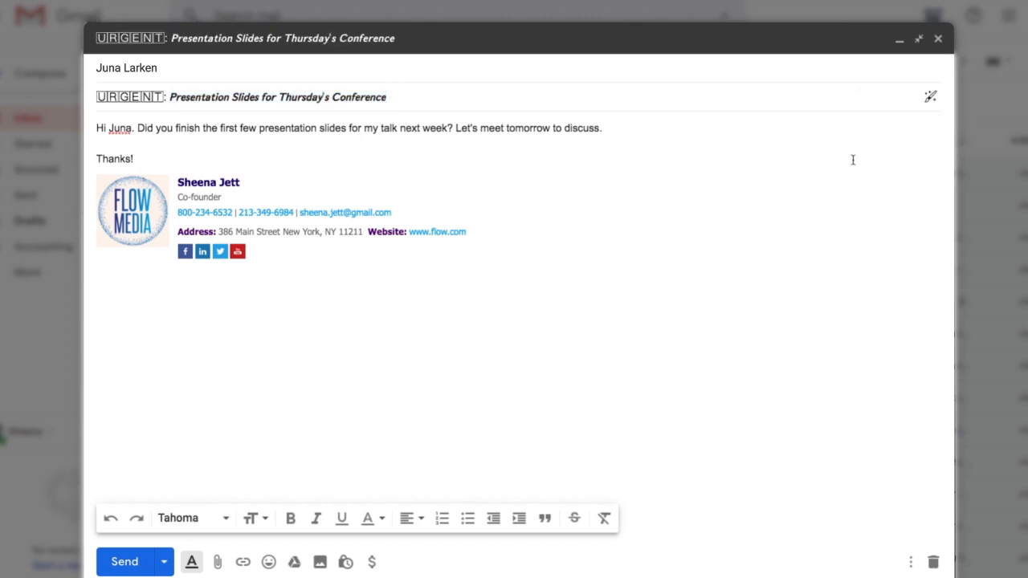
pyautogui.moveTo(607, 263)
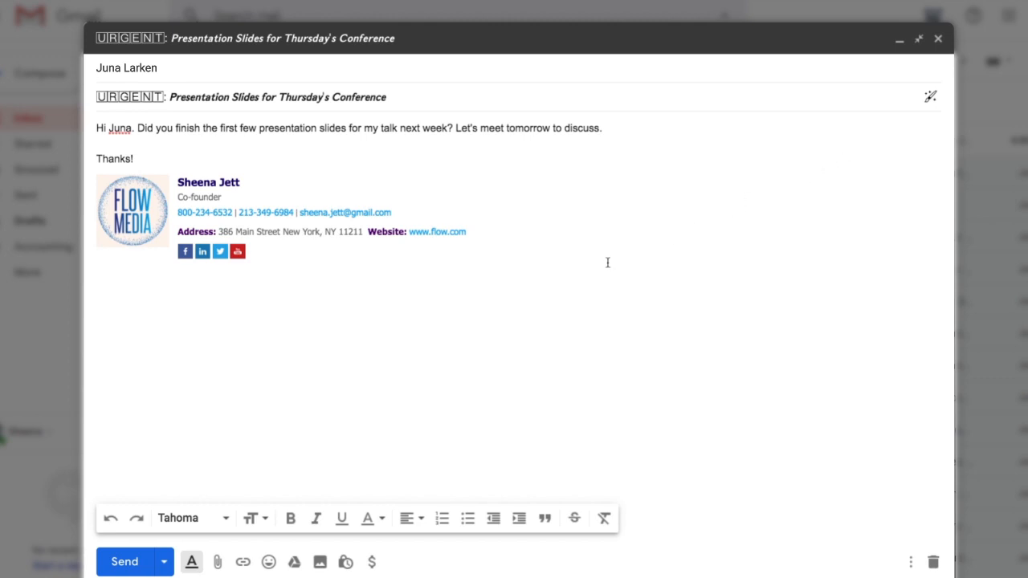
pyautogui.click(124, 562)
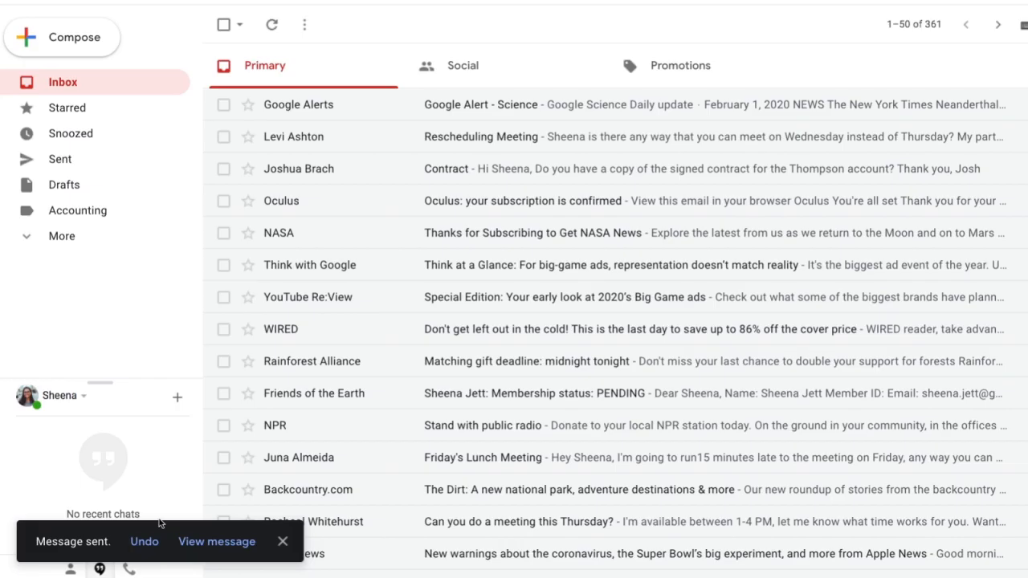